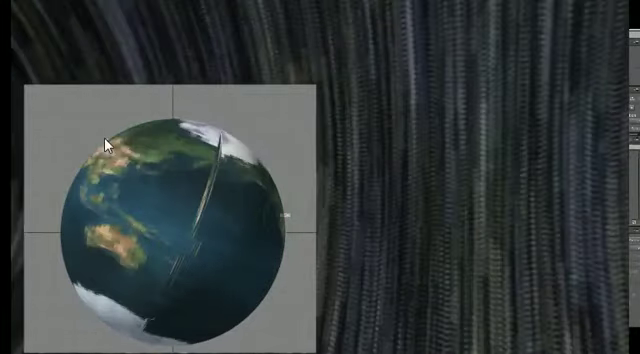
mouse_move(472, 28)
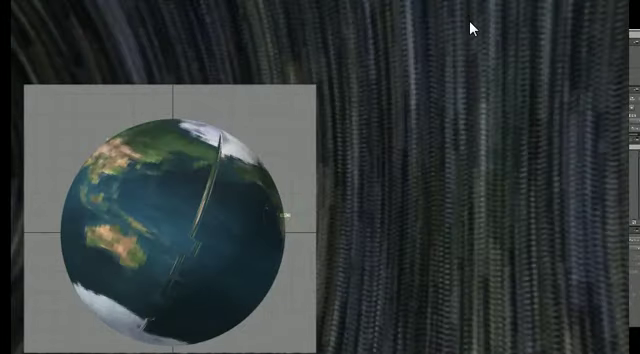